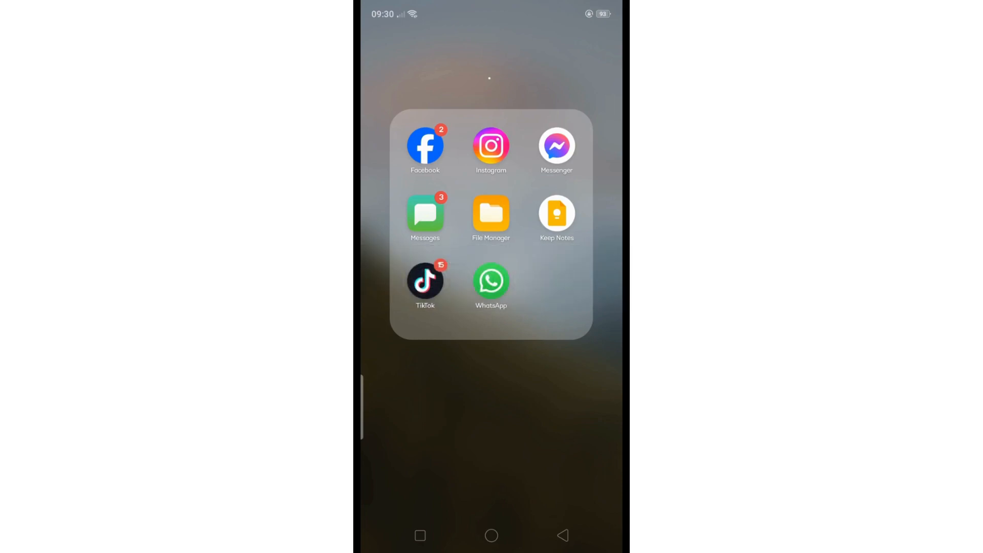
Step: Launch Instagram from the home-screen folder and go to your own profile page
left_click(491, 146)
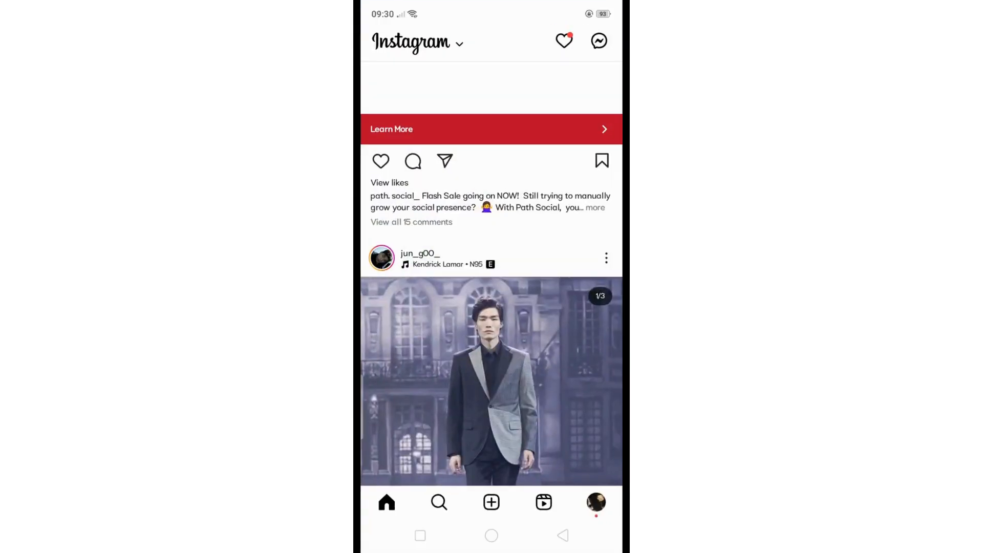
left_click(595, 502)
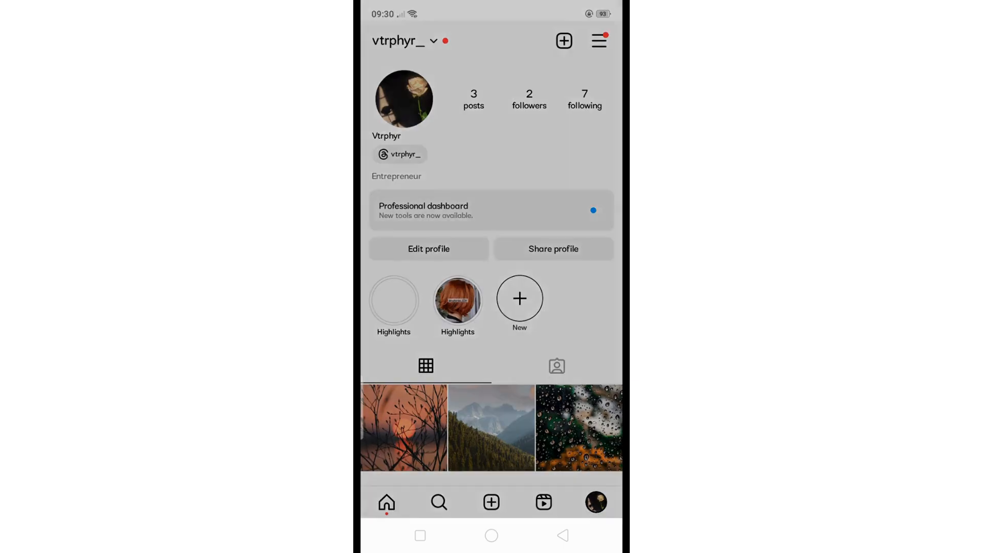
Step: From the profile menu, bring up the Your activity screen
left_click(598, 40)
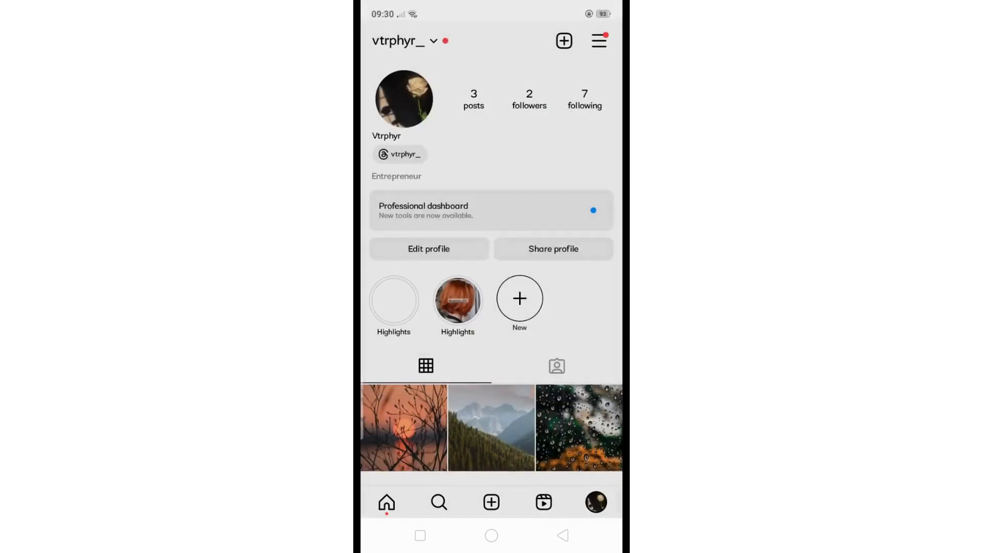
left_click(598, 41)
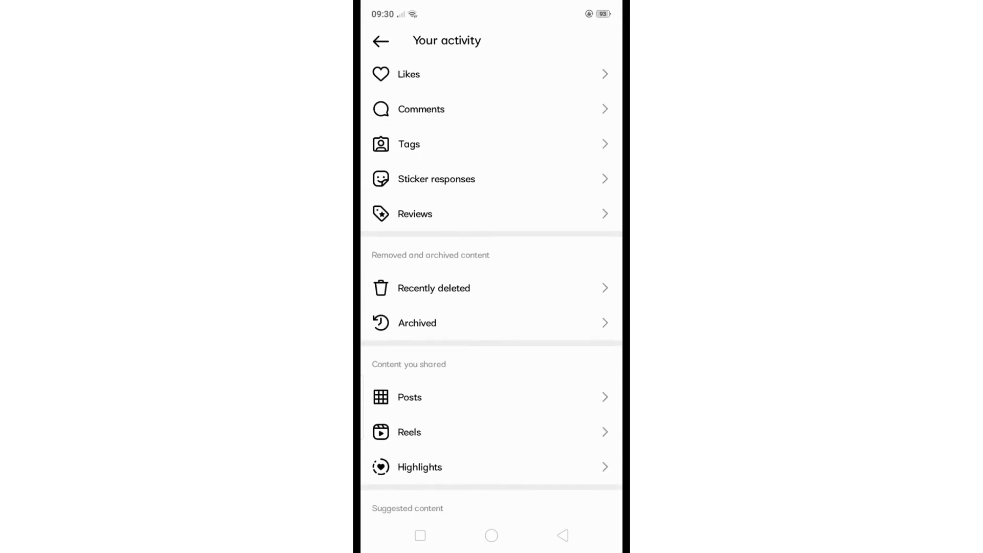
scroll("down", 3)
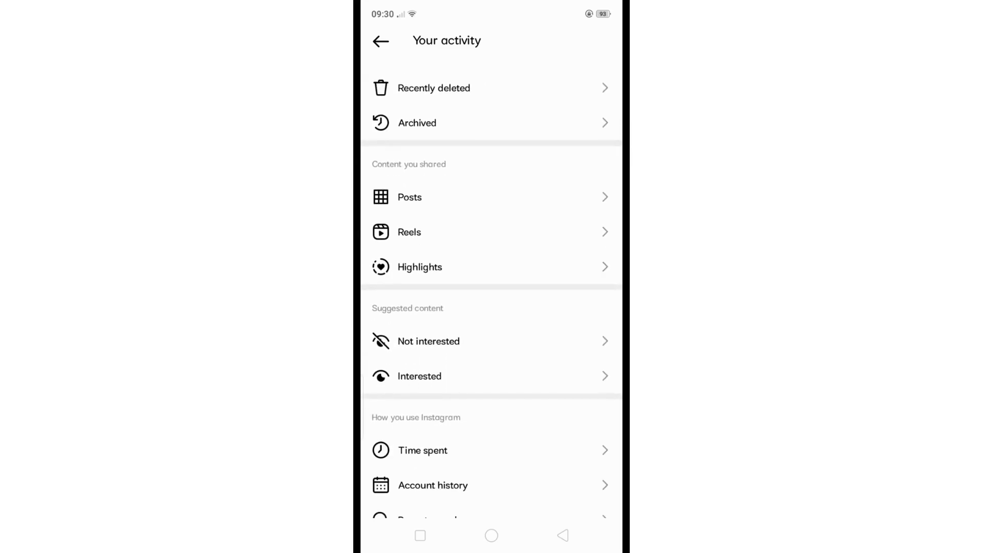
scroll("down", 3)
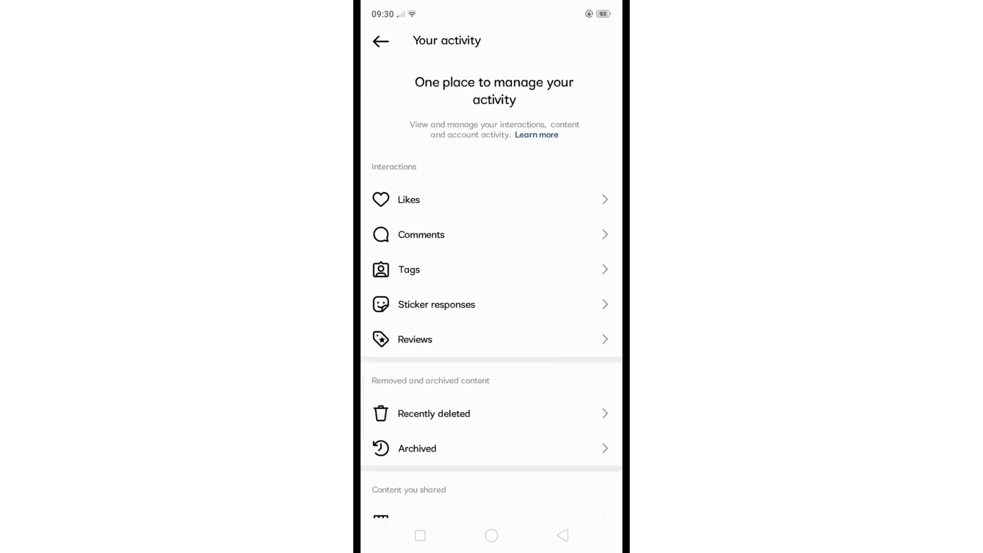
left_click(408, 199)
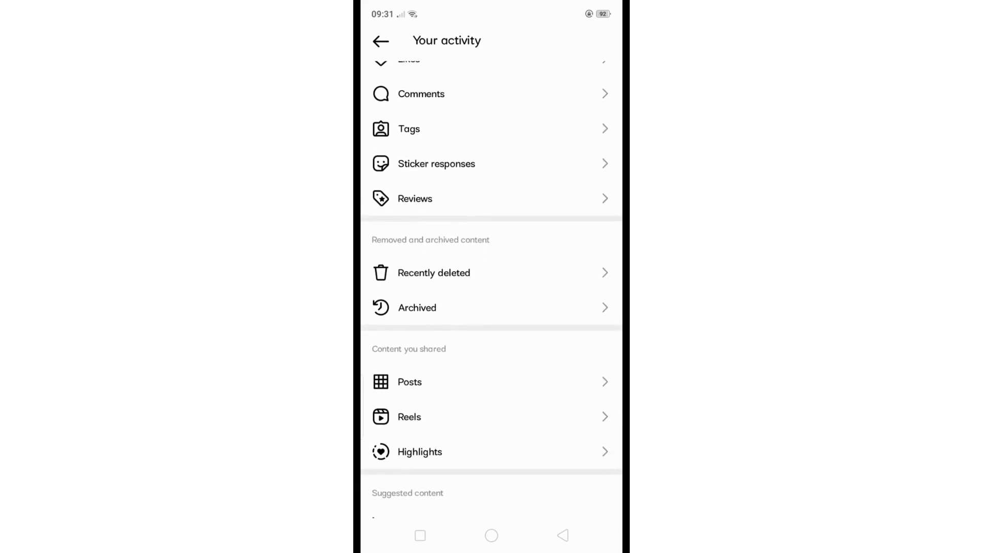
scroll("down", 3)
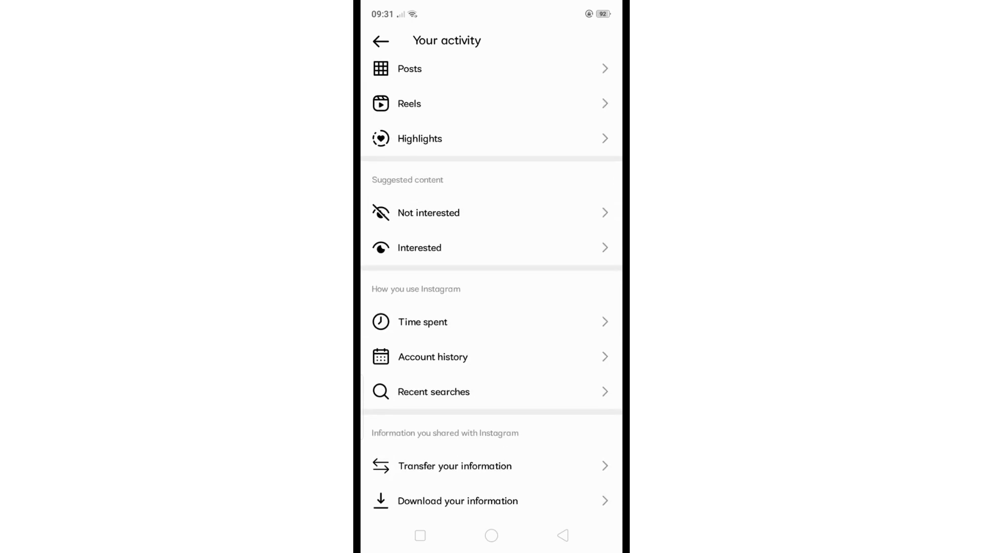